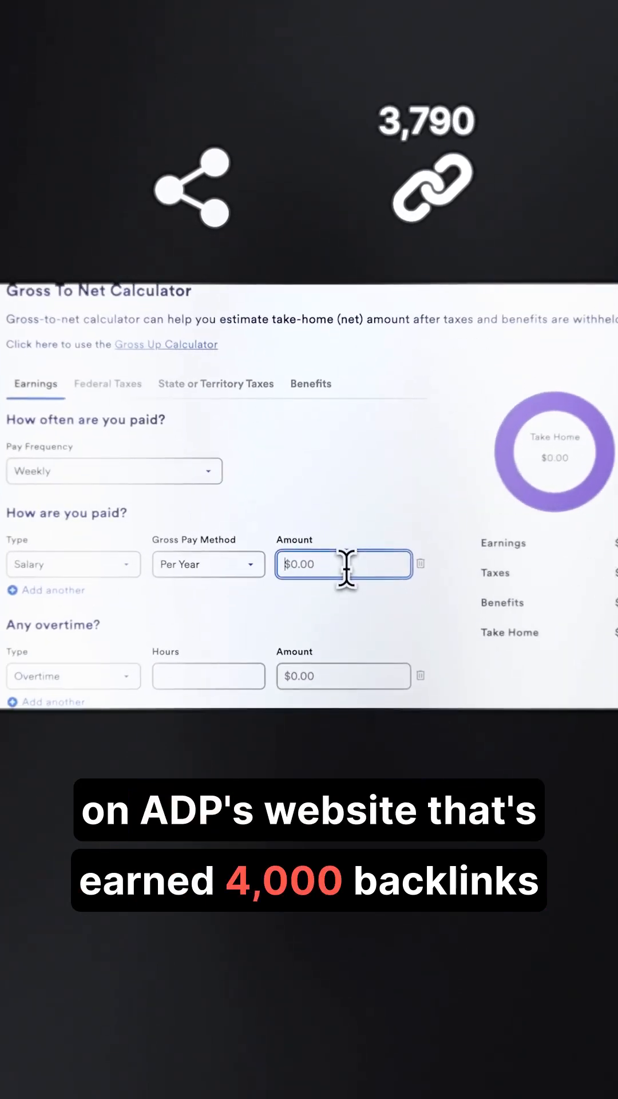
- Enter 2000 as the yearly salary amount in the Salary / Per Year field
{"action": "type", "text": "2000"}
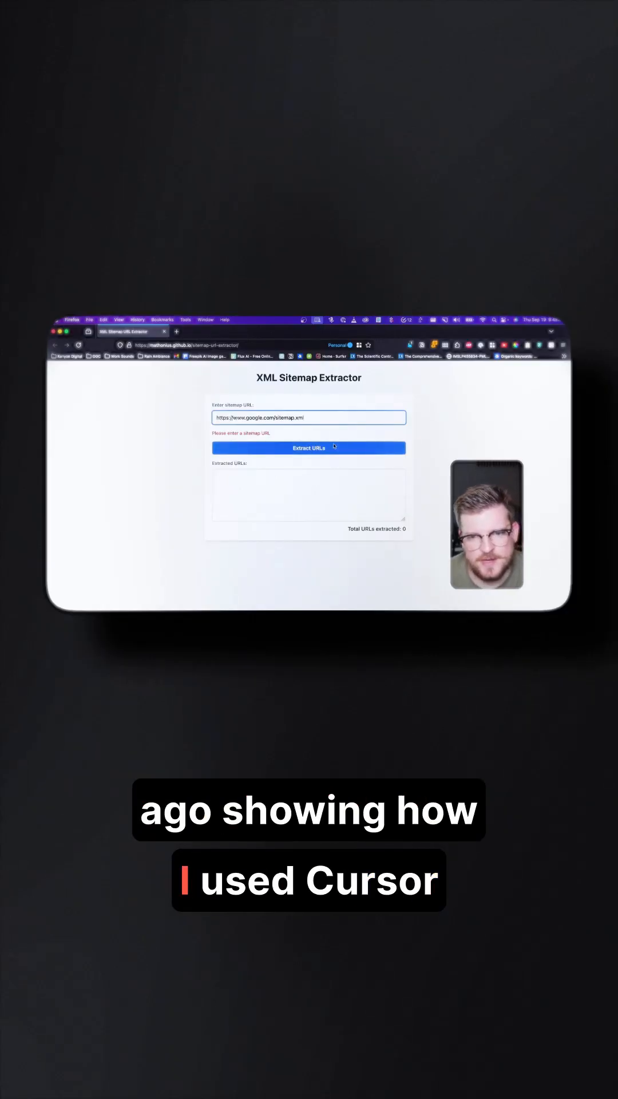
{"action": "left_click", "coordinate": [308, 447]}
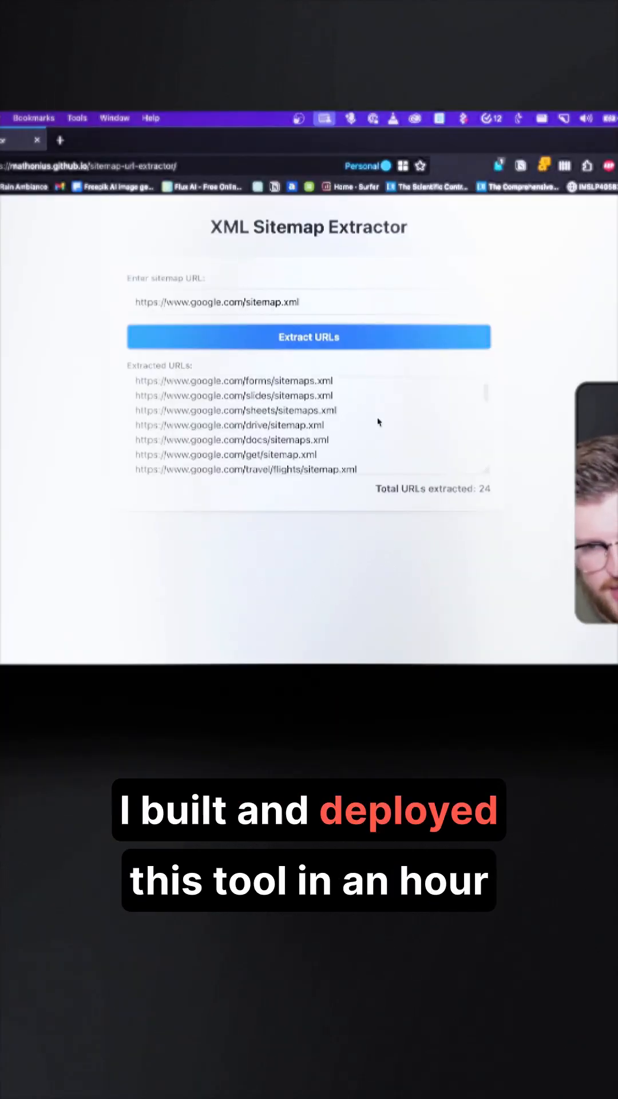